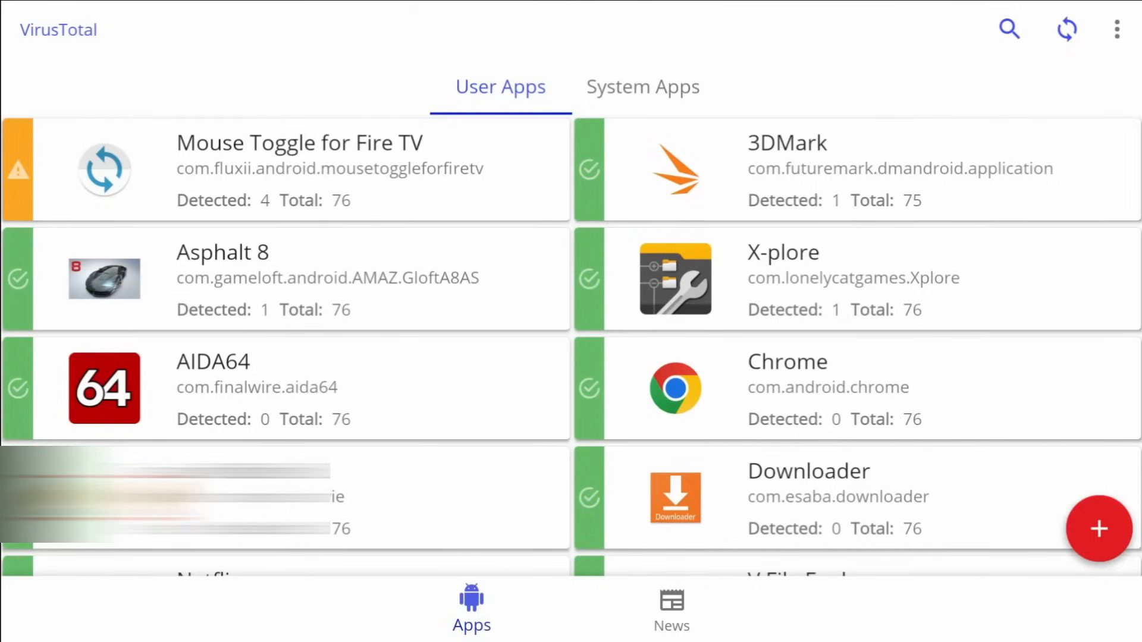
Step: Review the VirusTotal settings, then compare the System Apps and User Apps scan results
click(837, 498)
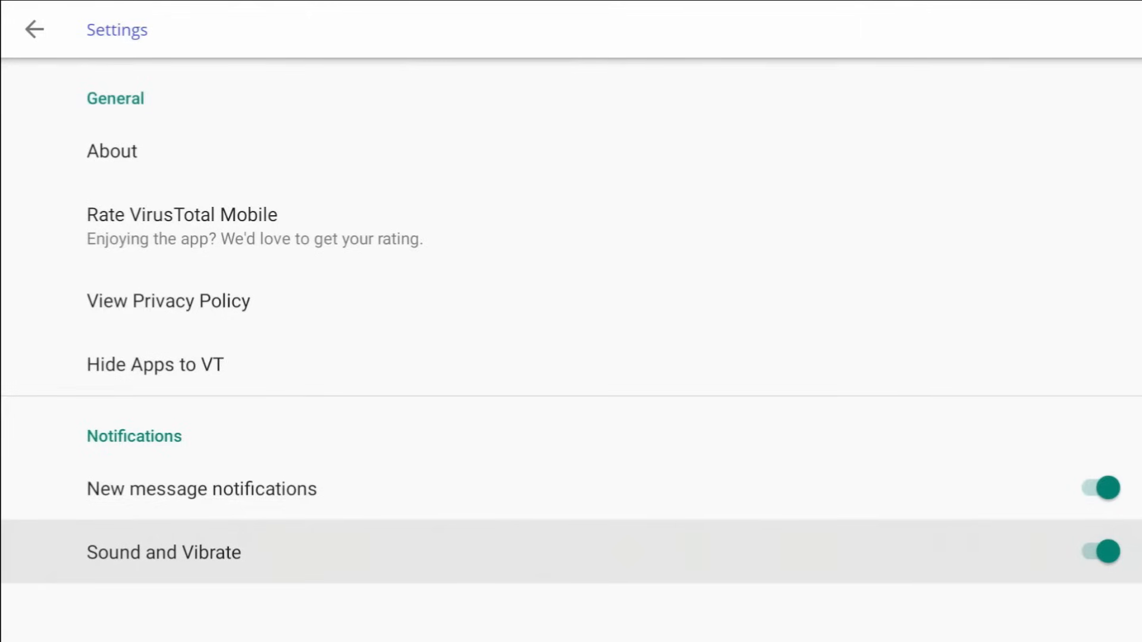
click(33, 30)
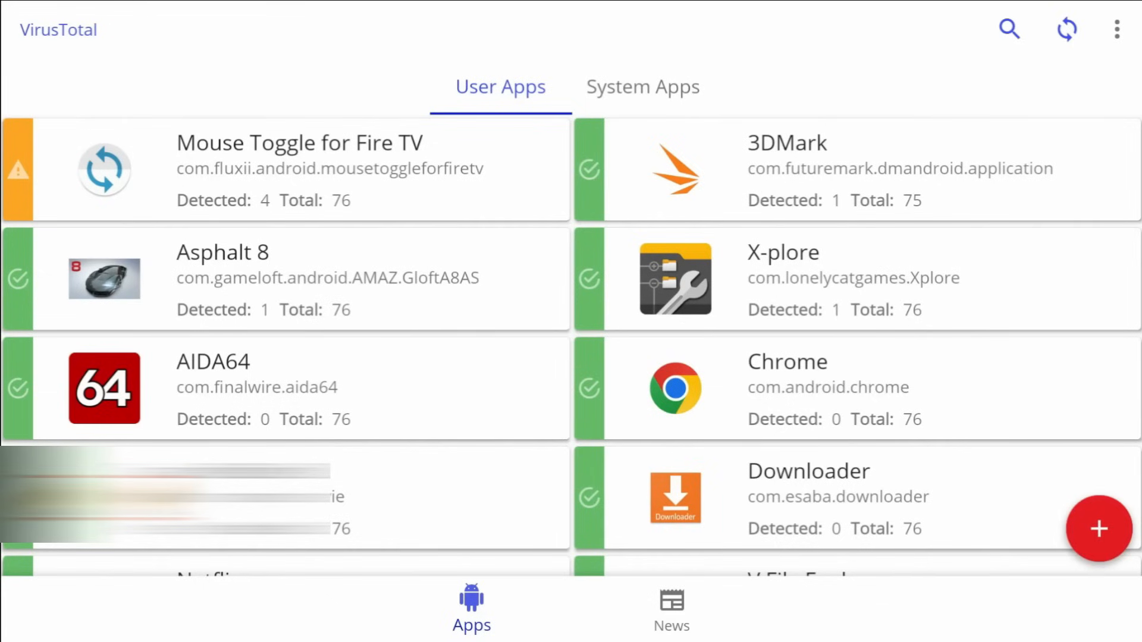
click(643, 87)
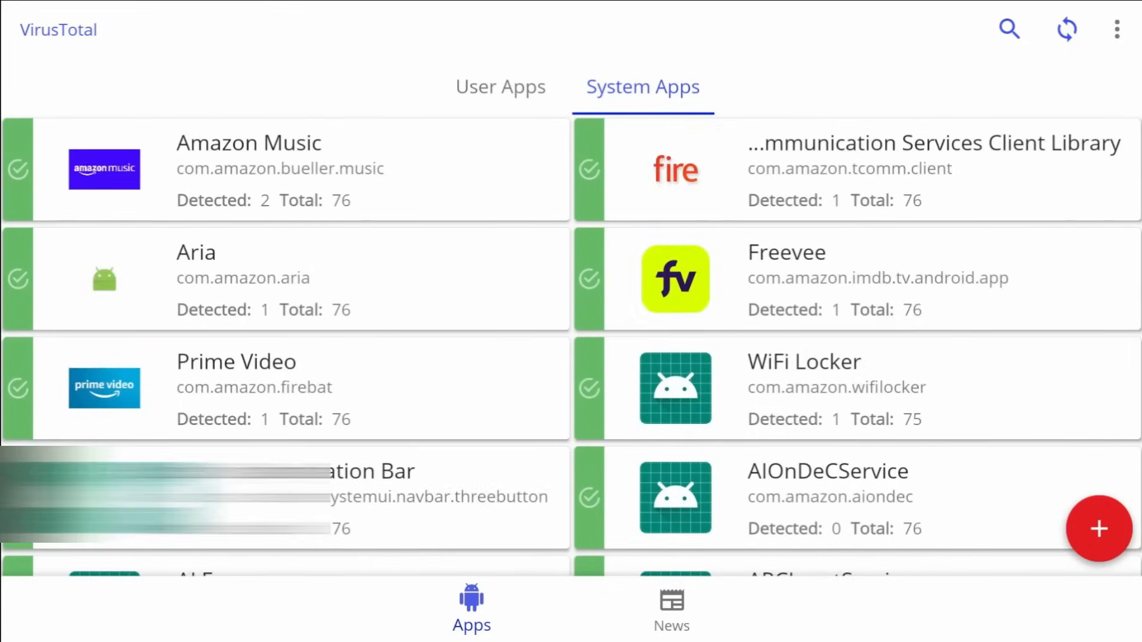
click(501, 87)
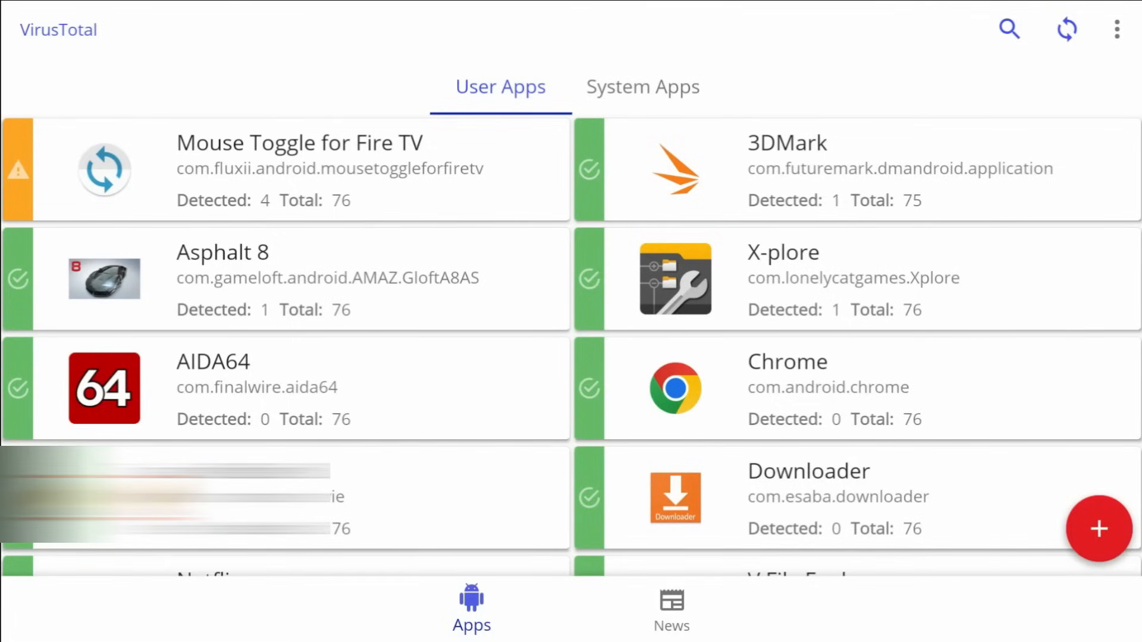
Step: Locate Mouse Toggle for Fire TV in the User Apps list and bring up its 4/76 report
scroll(down, 3)
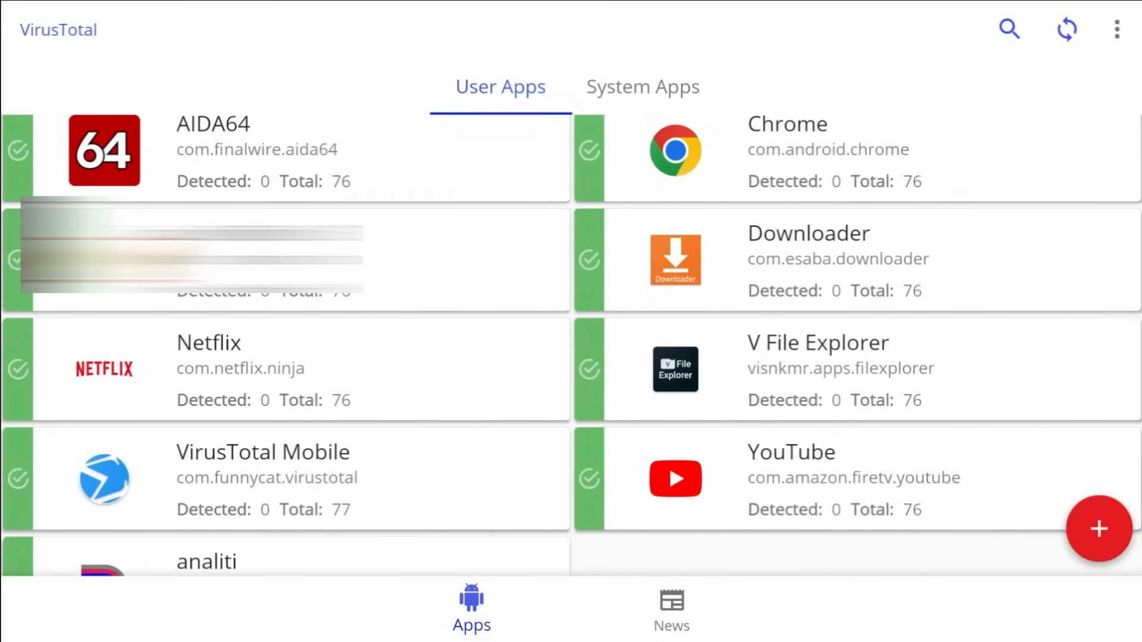
scroll(down, 3)
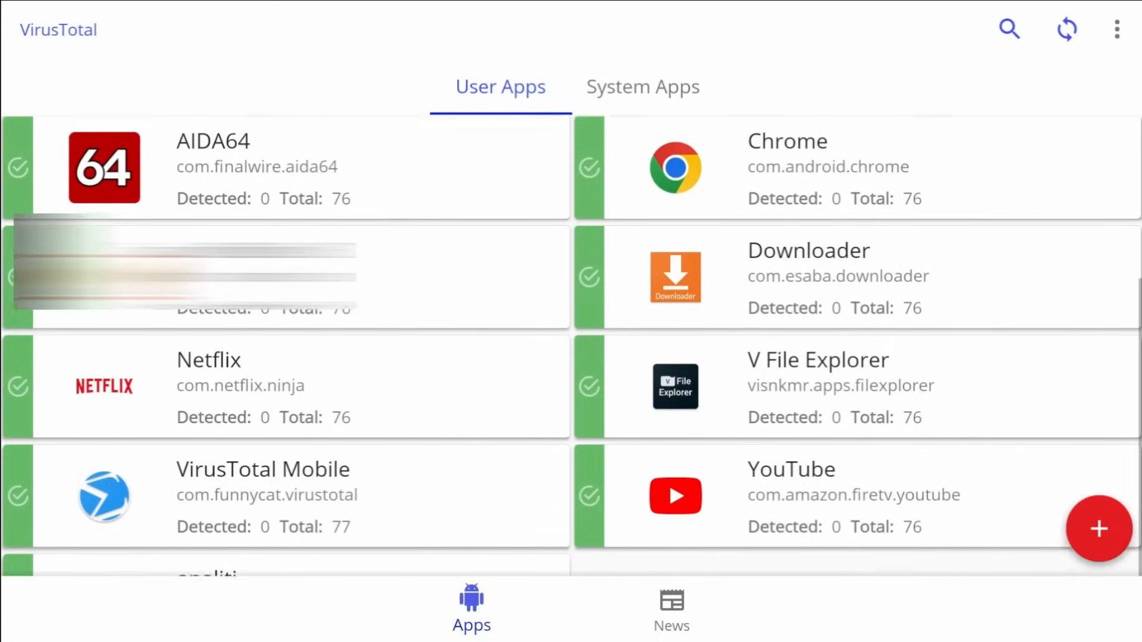
scroll(down, 3)
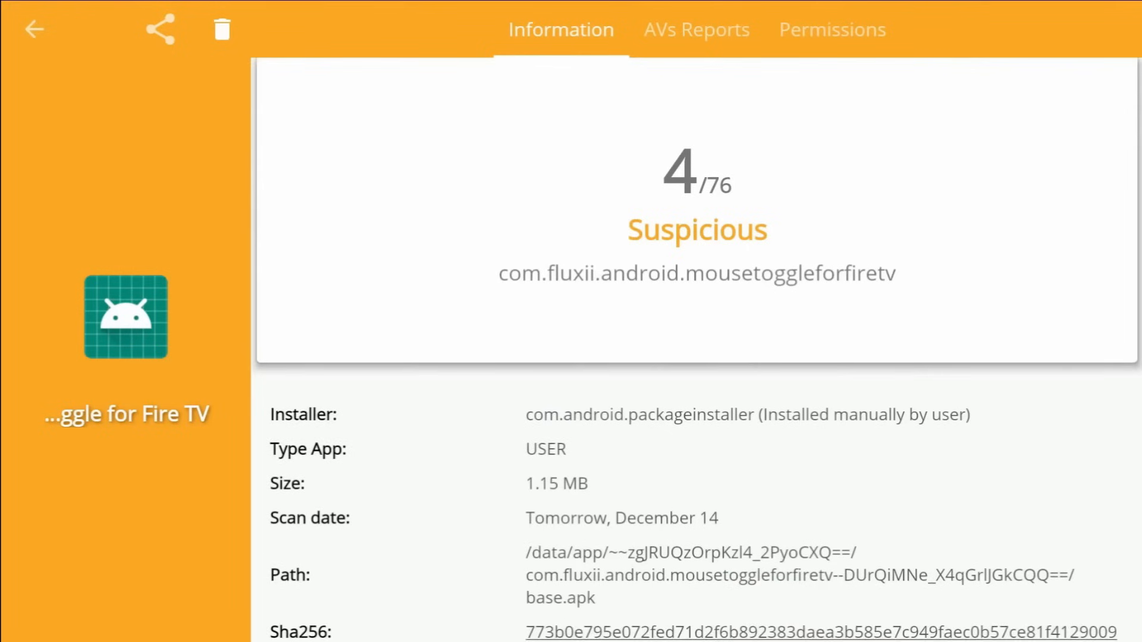
scroll(down, 3)
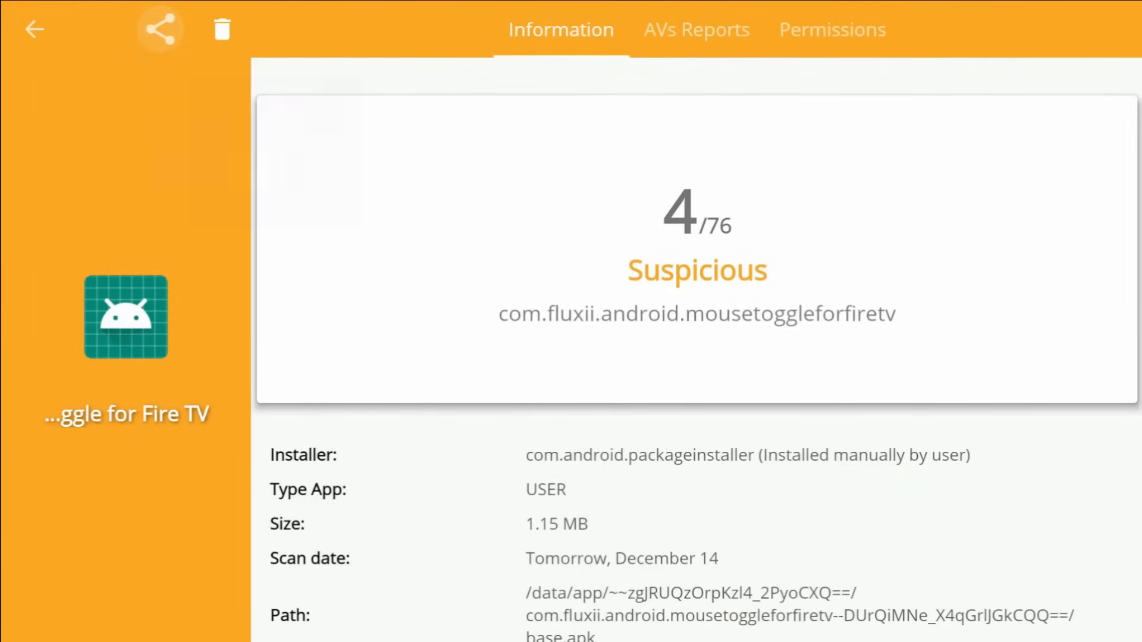
click(223, 29)
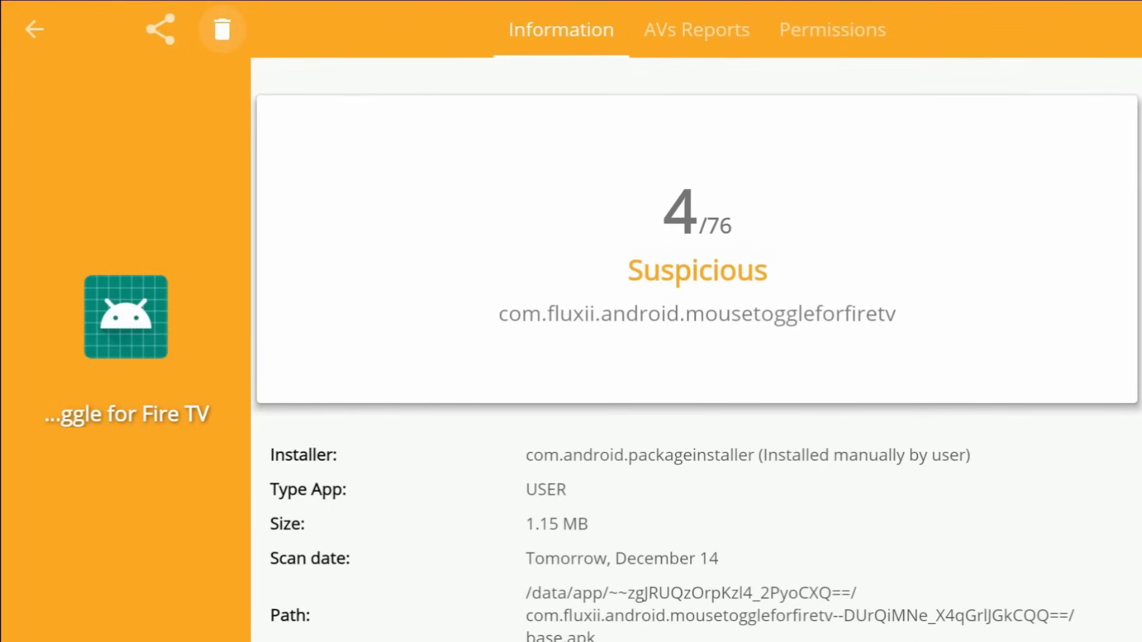
scroll(down, 3)
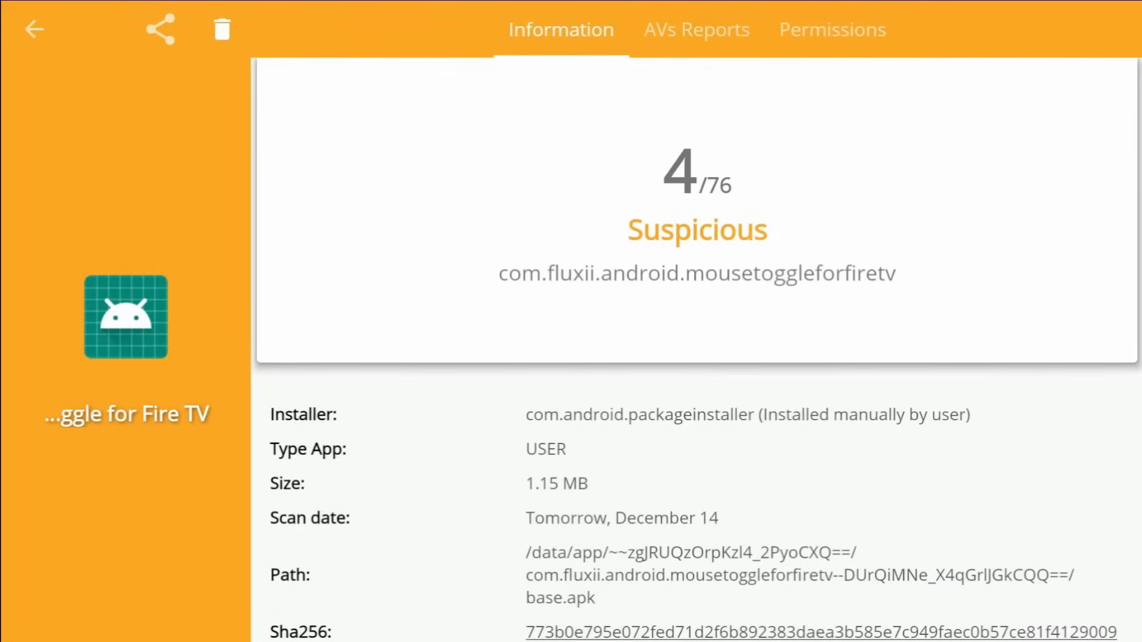
click(696, 28)
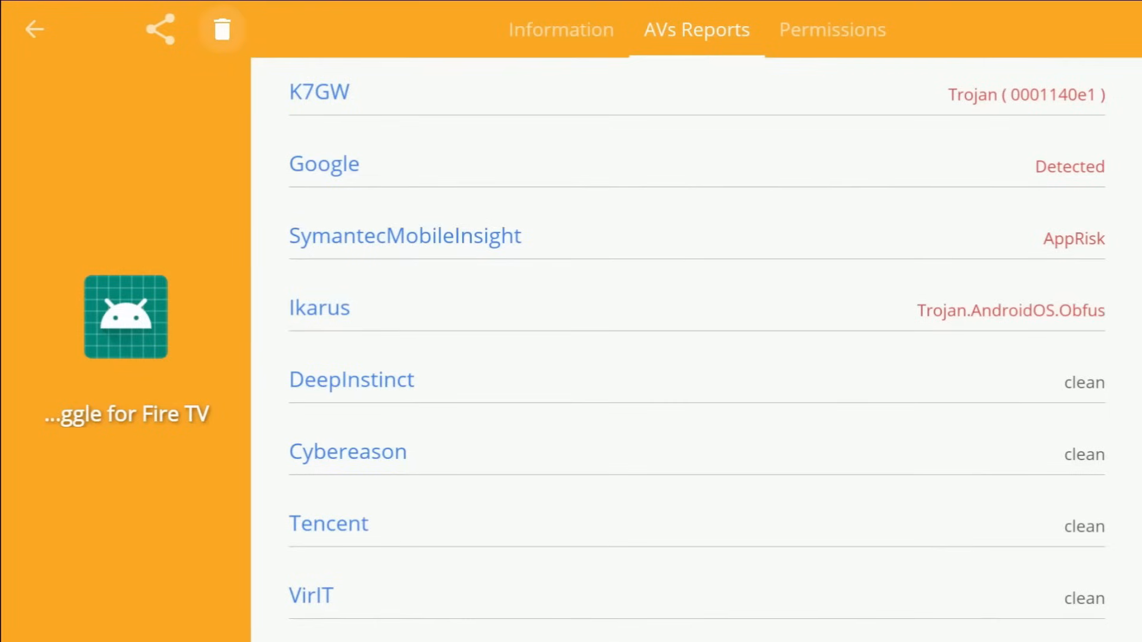
click(831, 29)
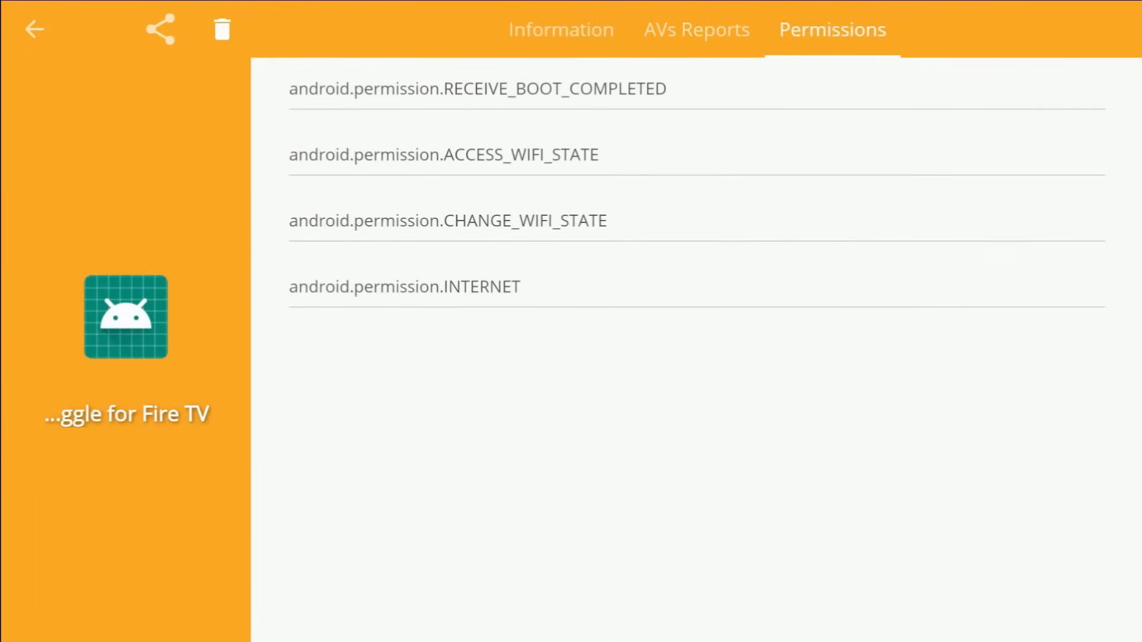
click(695, 30)
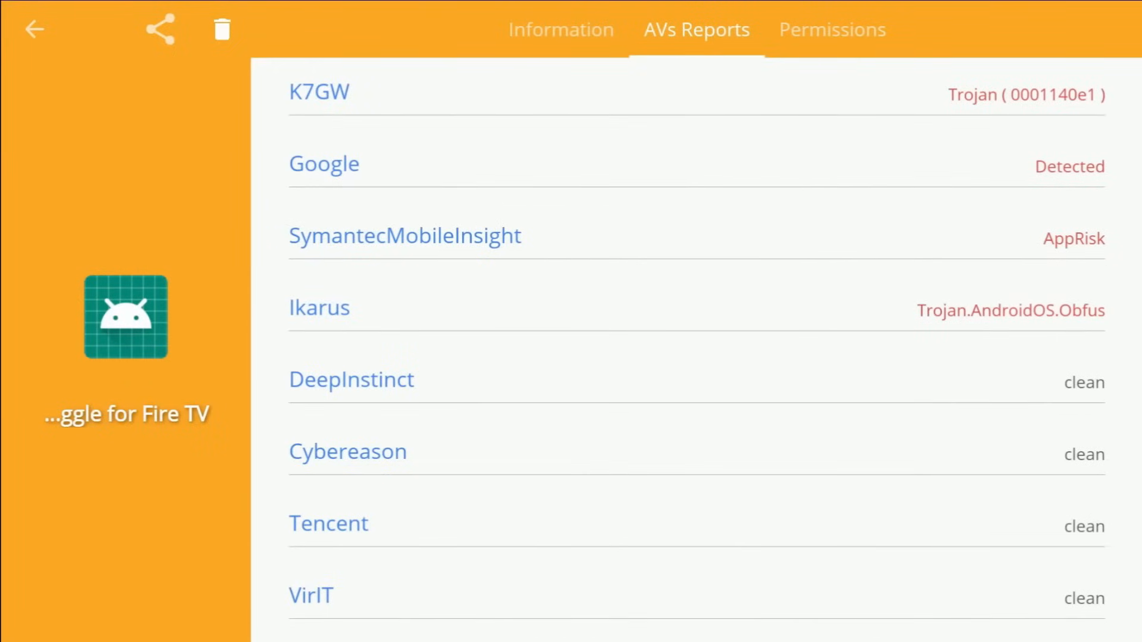
click(34, 28)
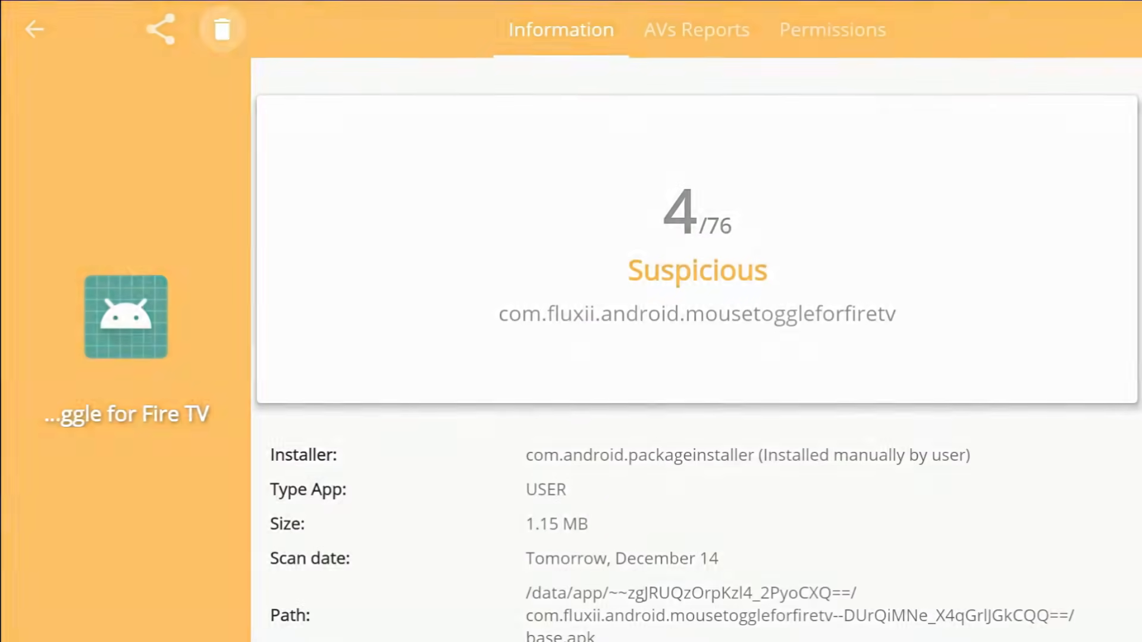
Step: Uninstall Mouse Toggle for Fire TV from its report and return to the User Apps list
click(221, 29)
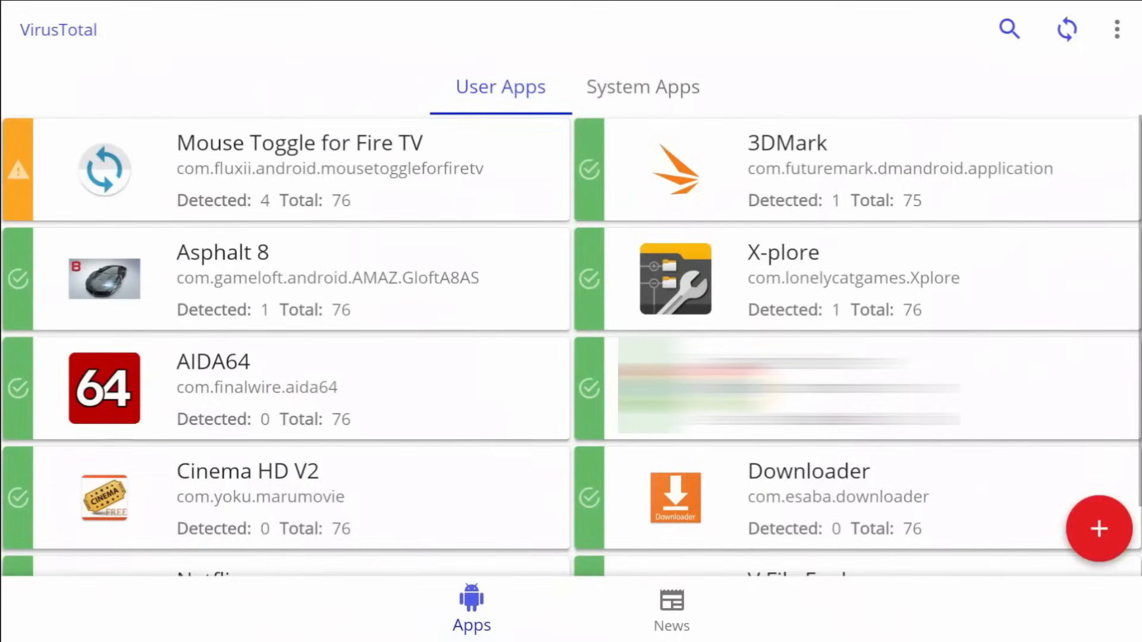
Step: Reload the User Apps list so Mouse Toggle for Fire TV disappears
click(1067, 28)
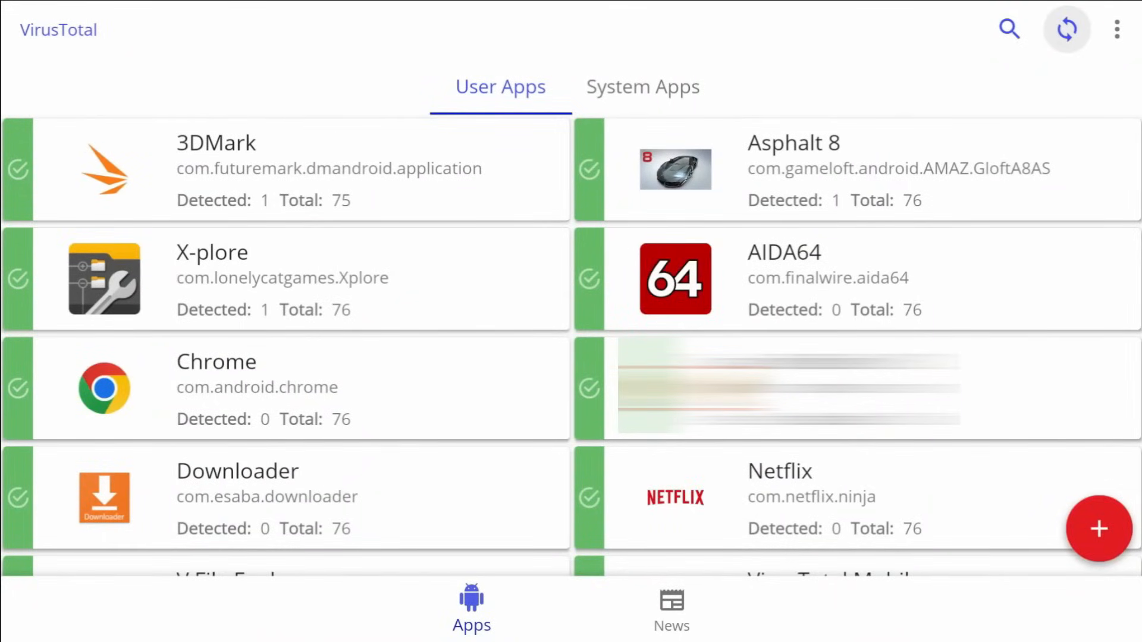
click(1067, 28)
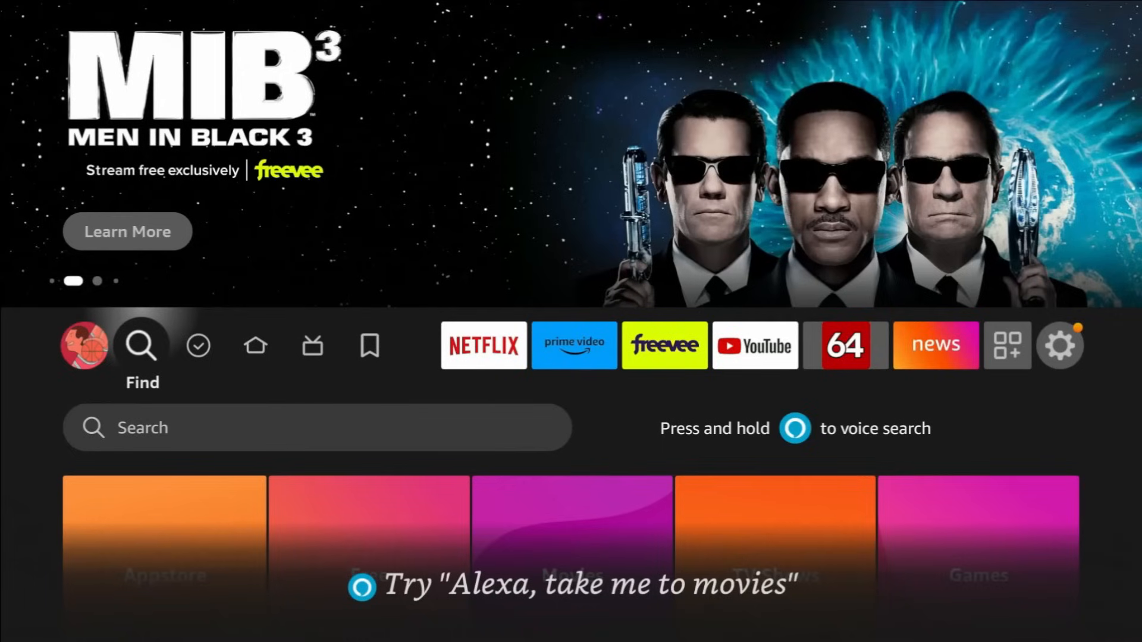
Step: Move along the Fire TV home top row to the gear icon and enter Settings
scroll(down, 3)
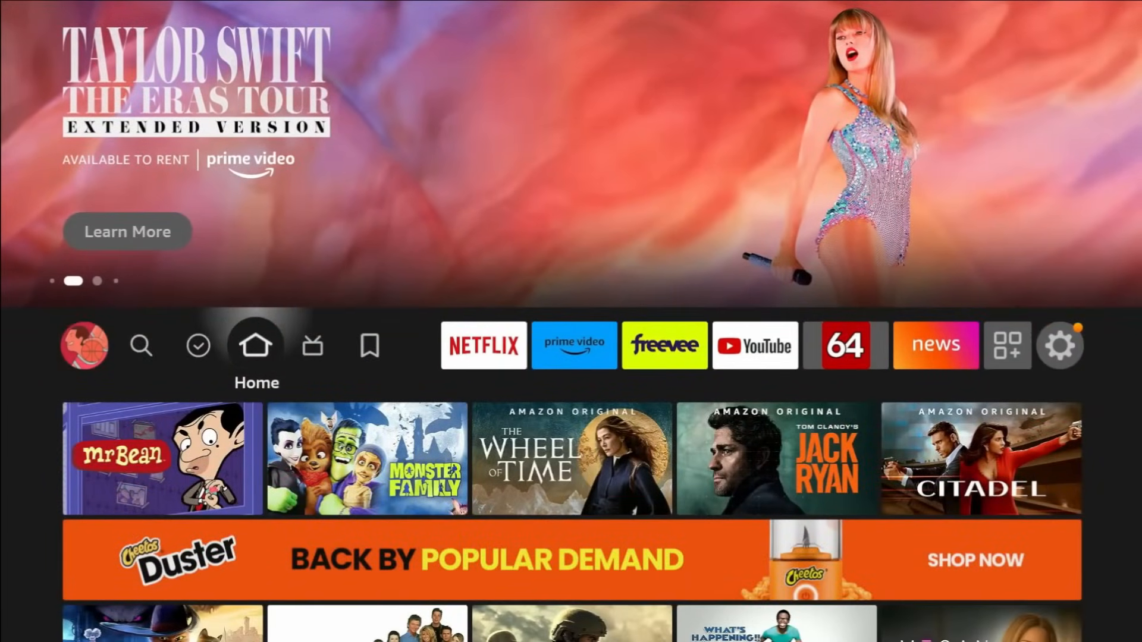
click(311, 345)
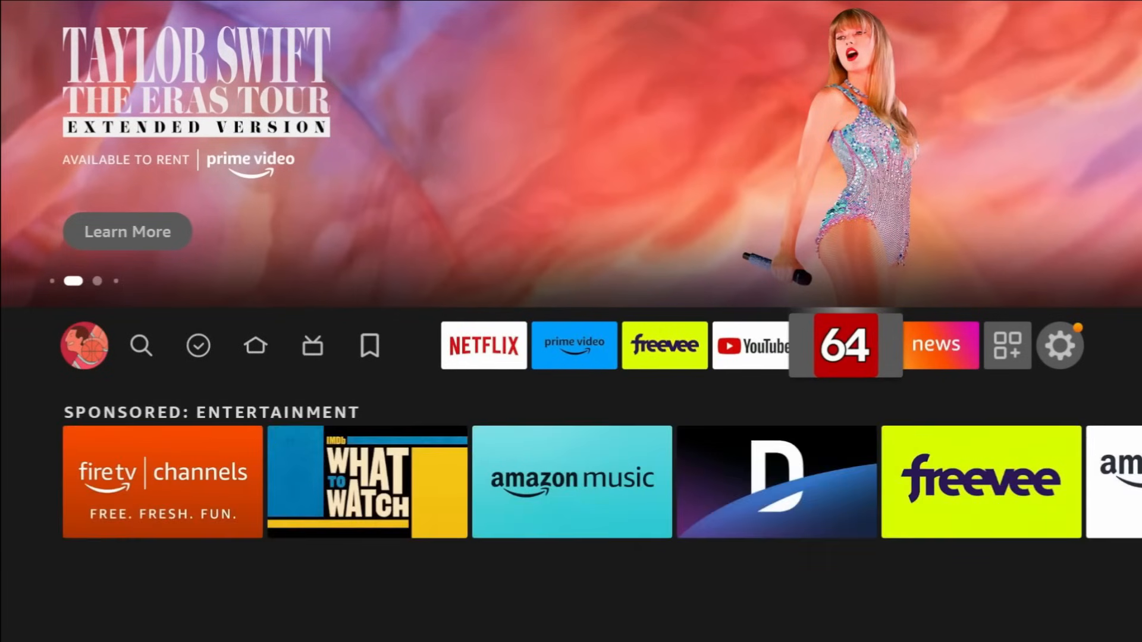
click(936, 345)
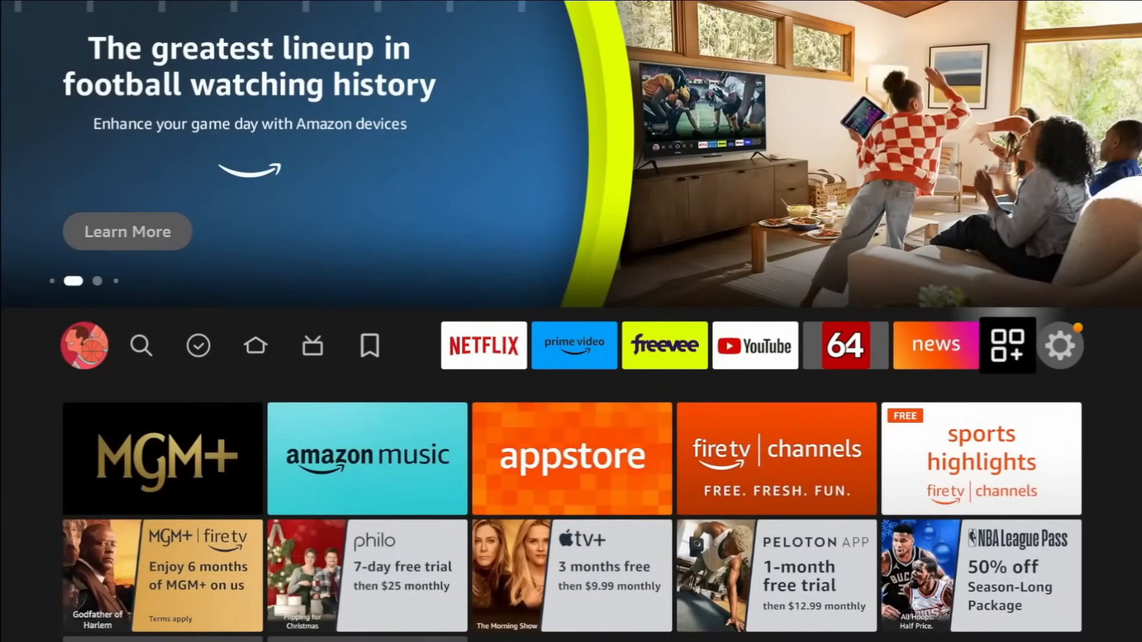
click(1060, 345)
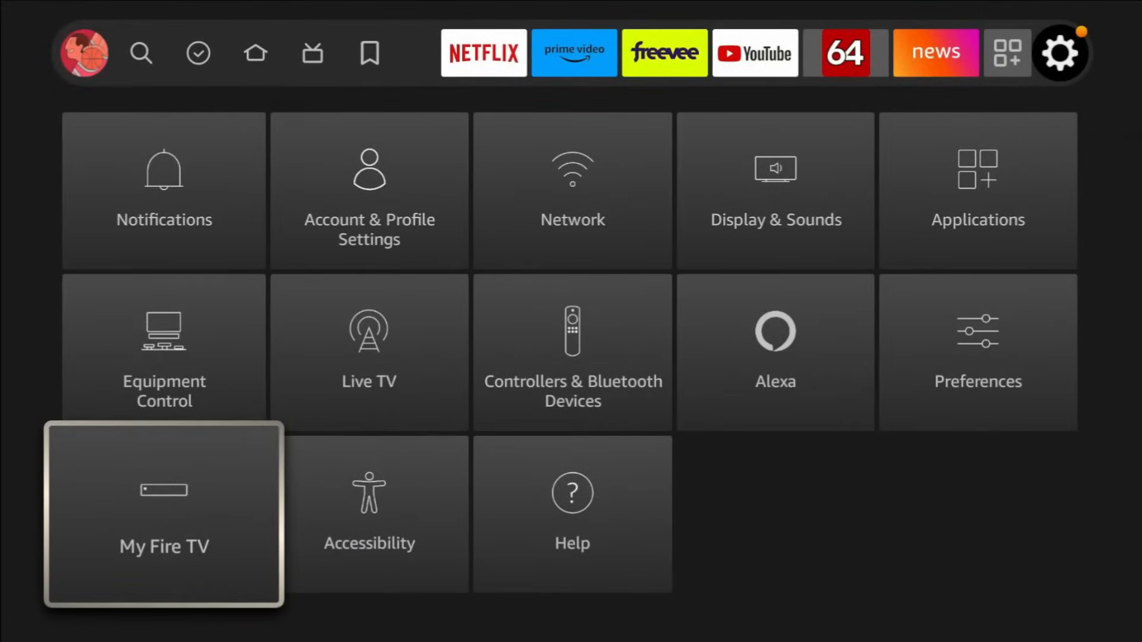
Step: Under My Fire TV > Developer options, turn Install unknown apps ON for Downloader
click(162, 514)
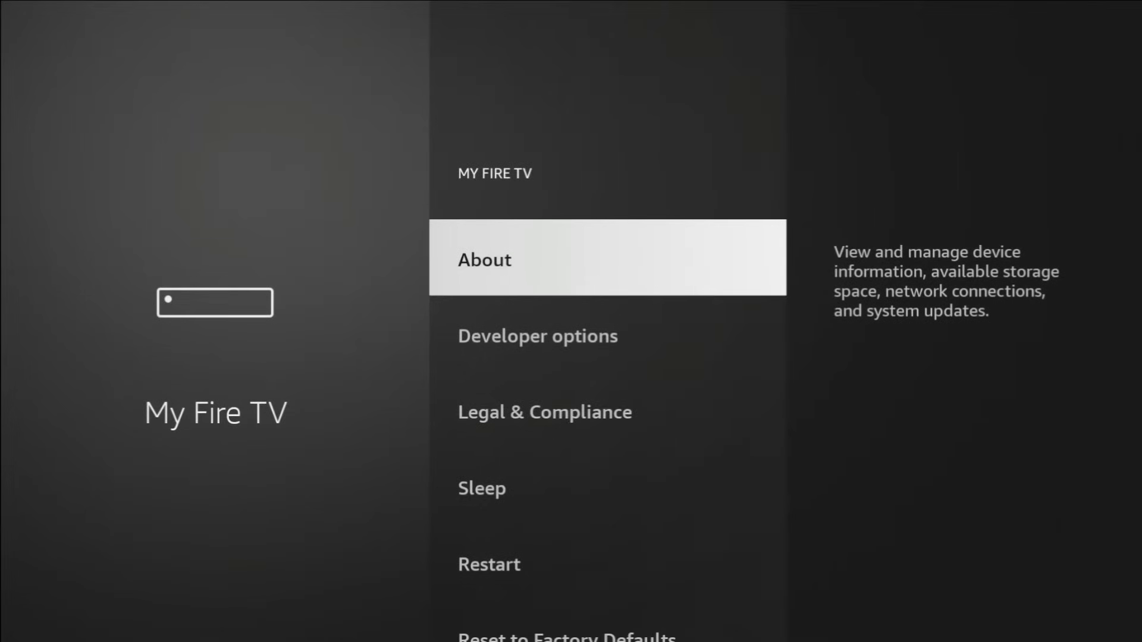
click(484, 258)
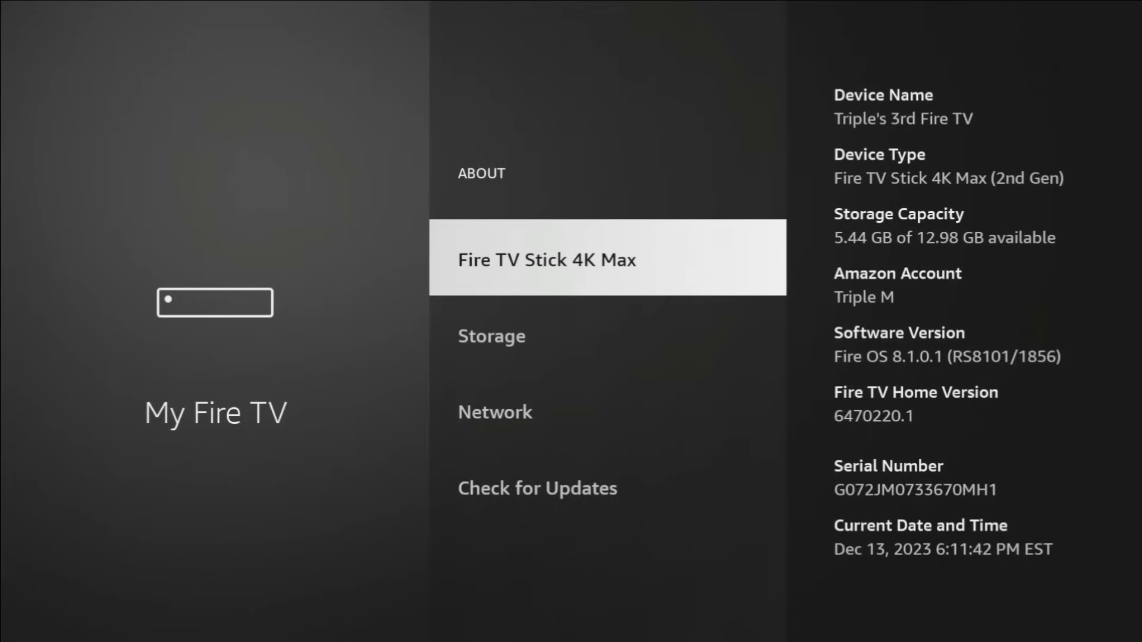
click(545, 259)
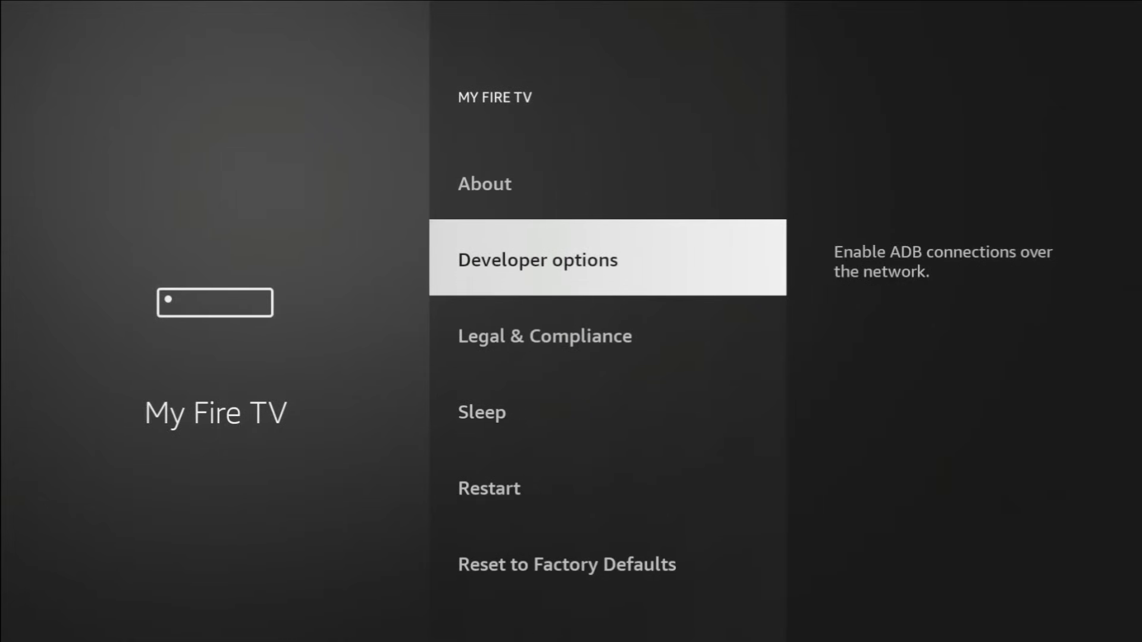
click(536, 259)
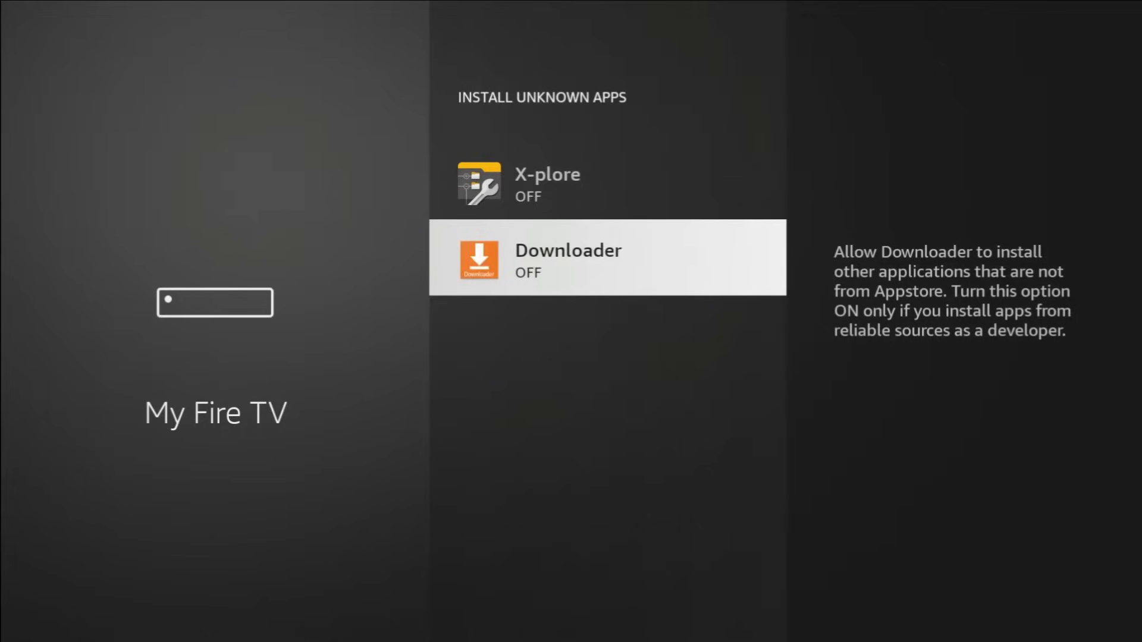
click(606, 257)
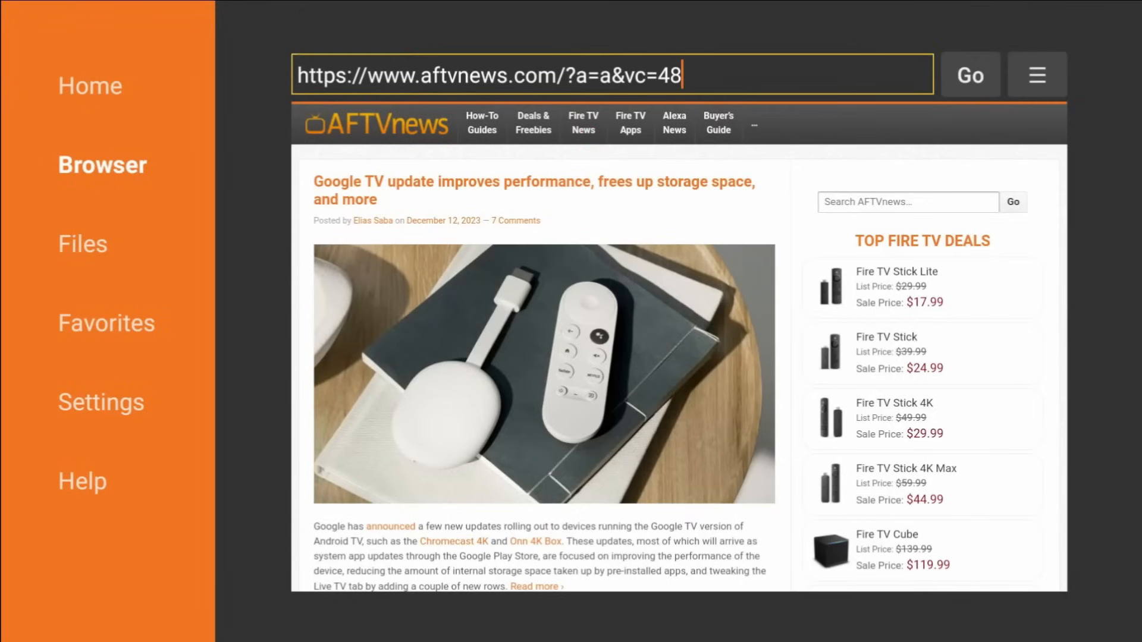
Step: Clear the Downloader browser address and enter the start of the short link up to capital W
click(510, 73)
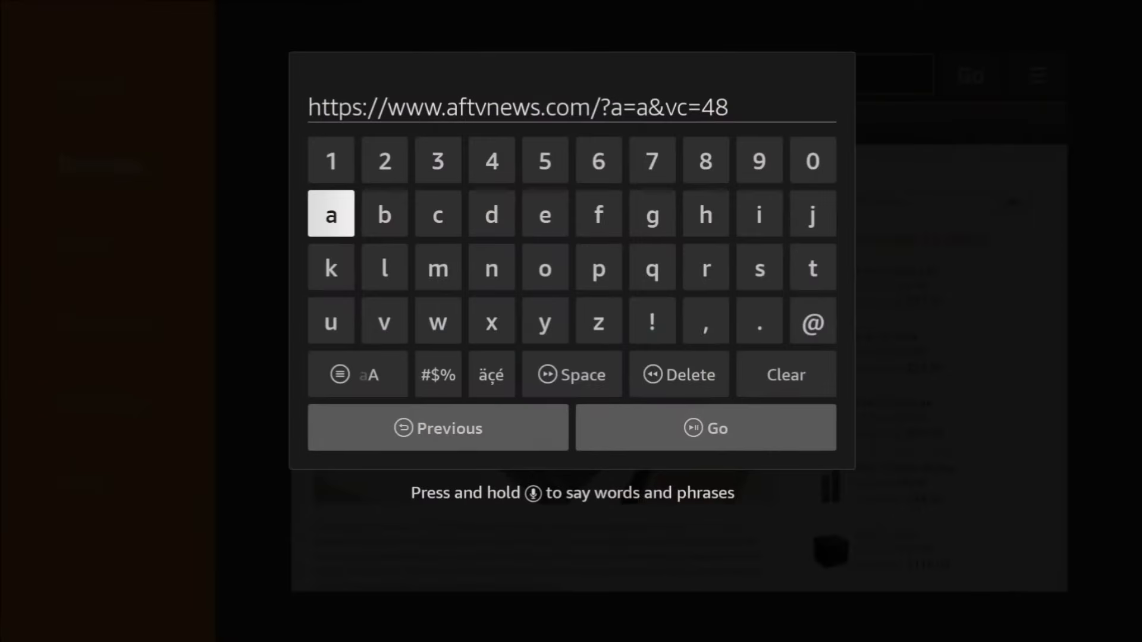
click(784, 375)
text(t.)
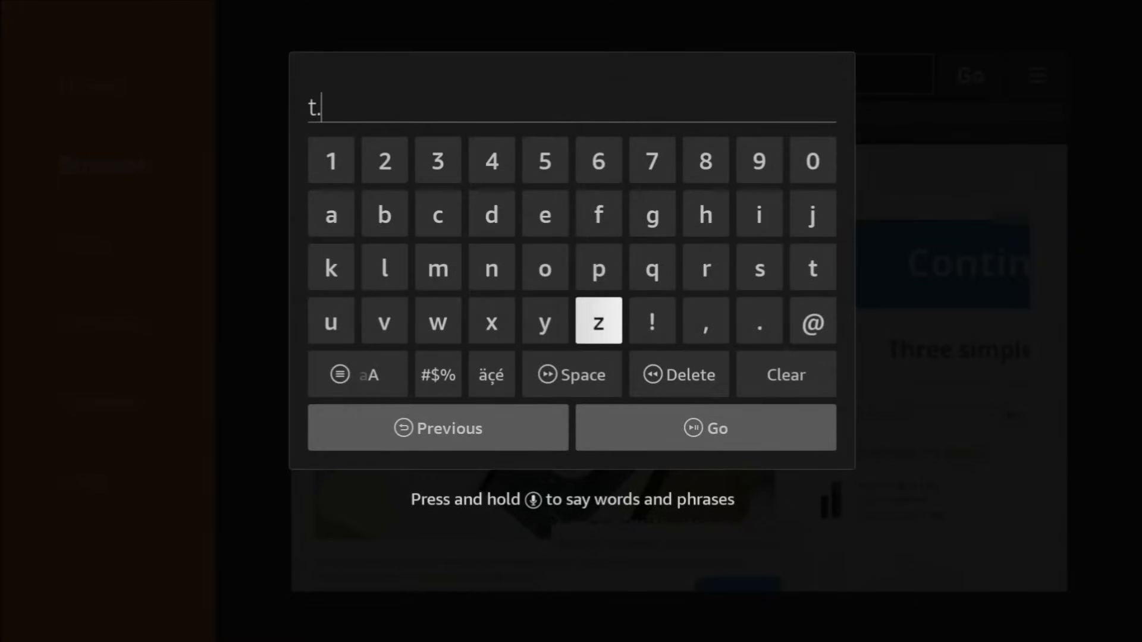
mouse_move(384, 213)
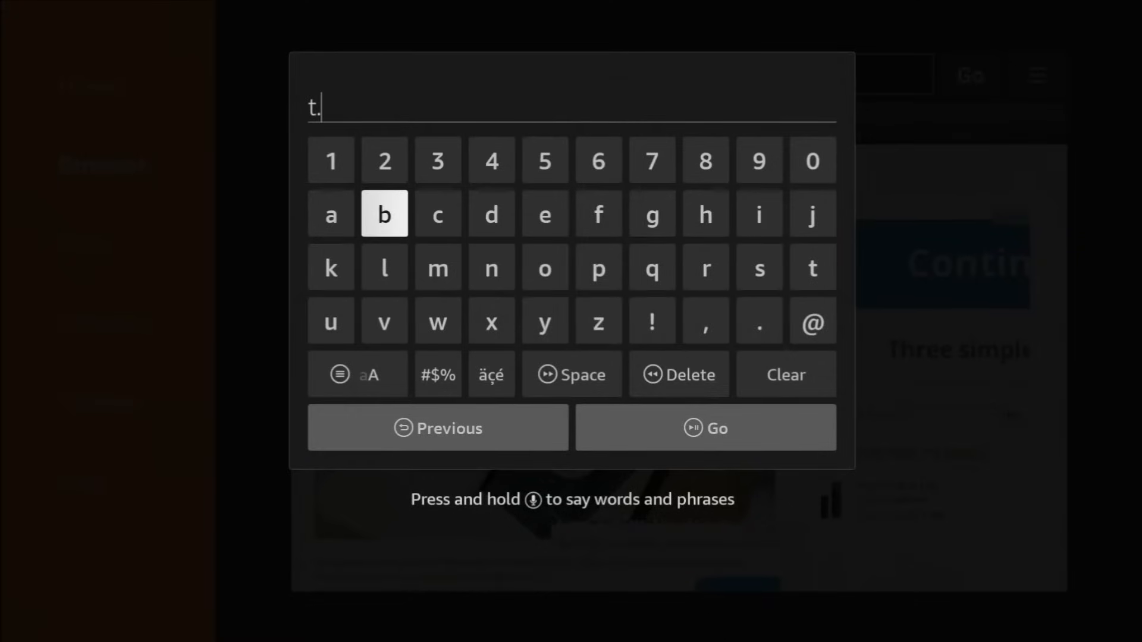
click(384, 267)
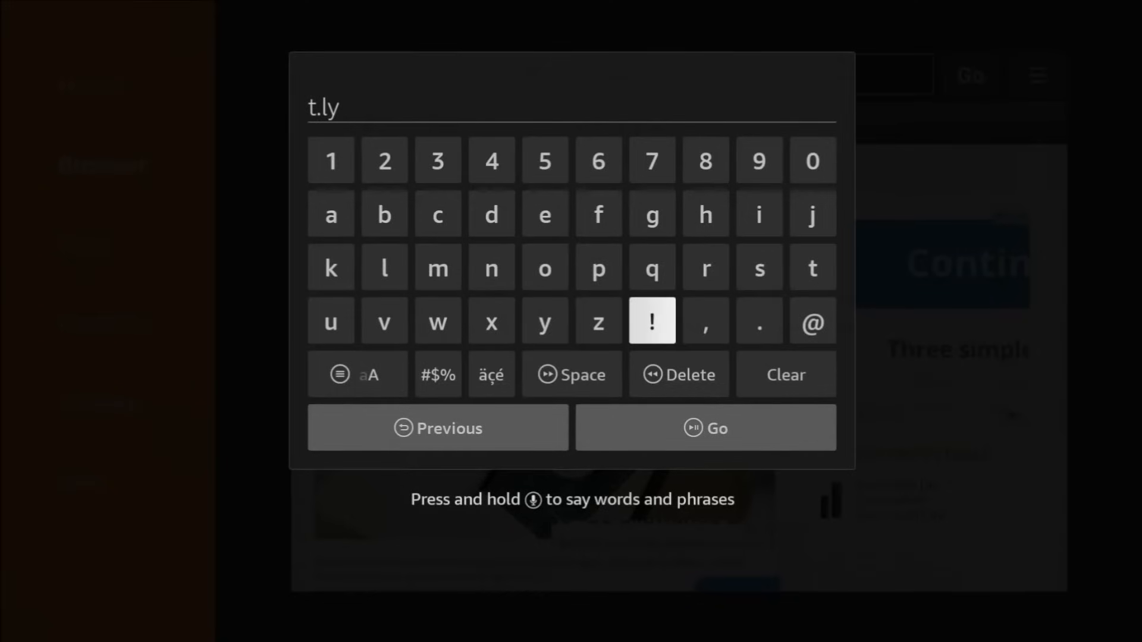
mouse_move(492, 374)
text(/)
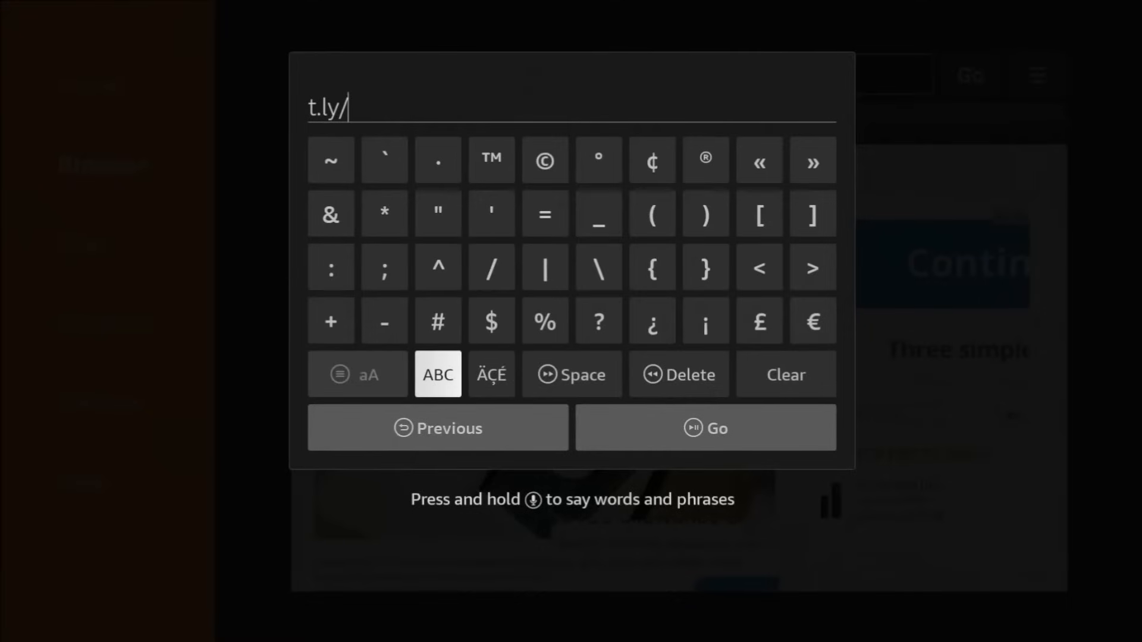
click(437, 375)
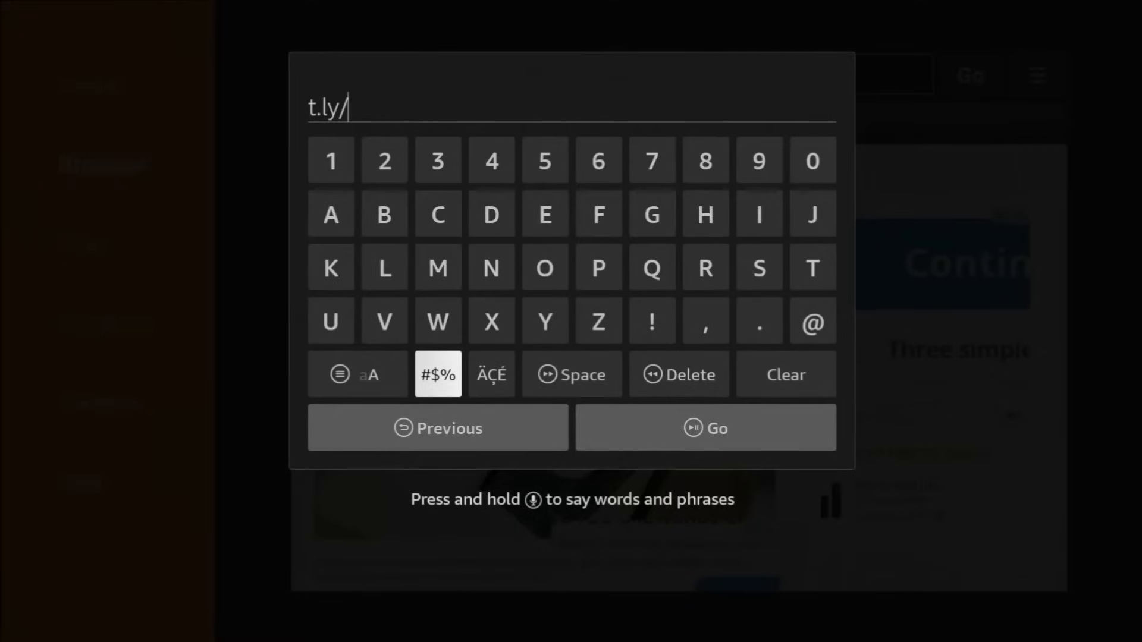
click(437, 320)
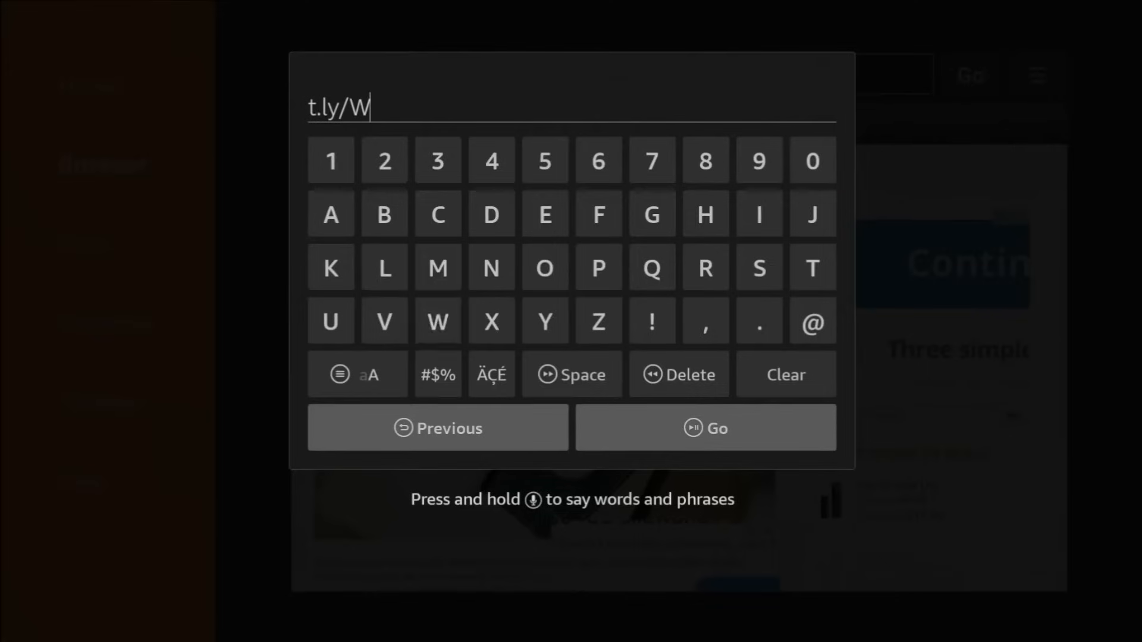
click(358, 374)
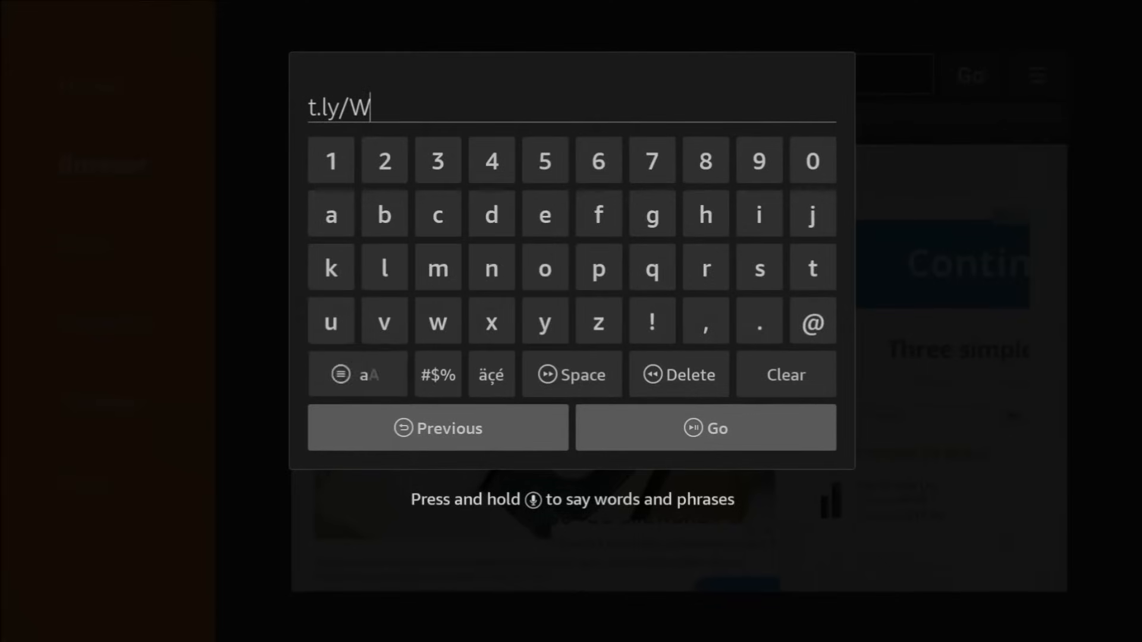
mouse_move(330, 321)
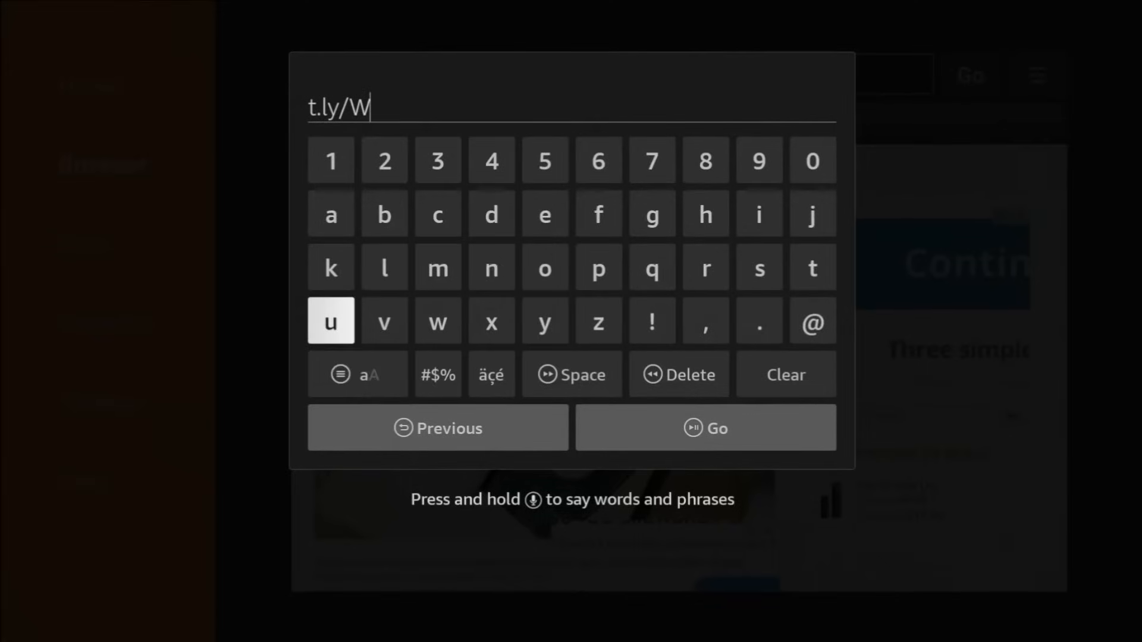
Step: Finish entering t.ly/Wel2W and load it to fetch the VirusTotal Mobile package
click(358, 375)
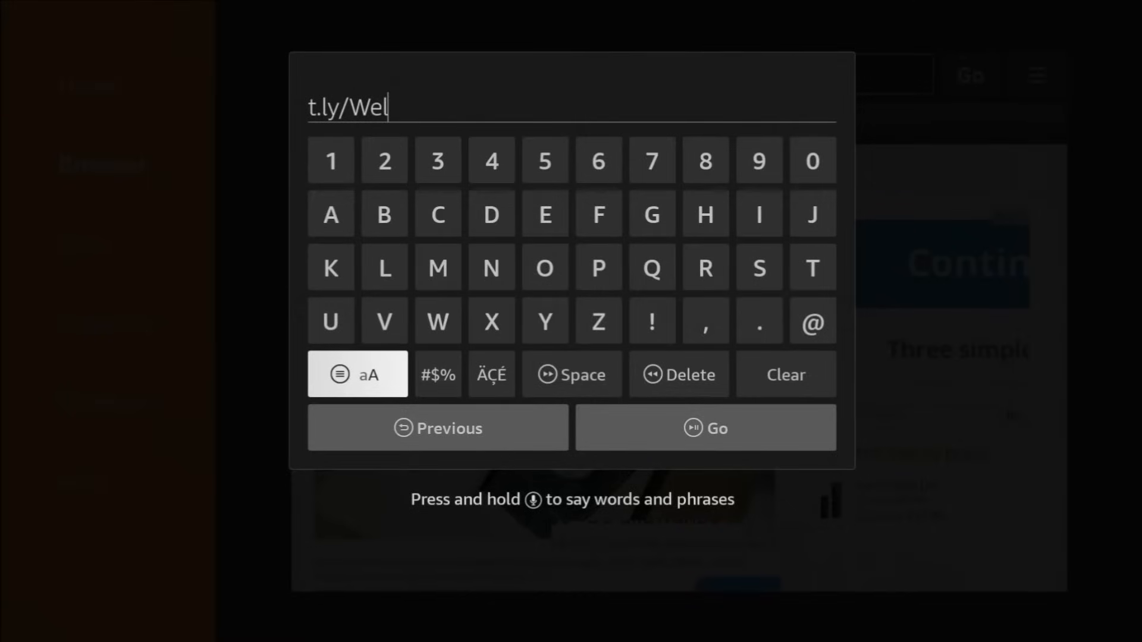
click(356, 375)
text(2)
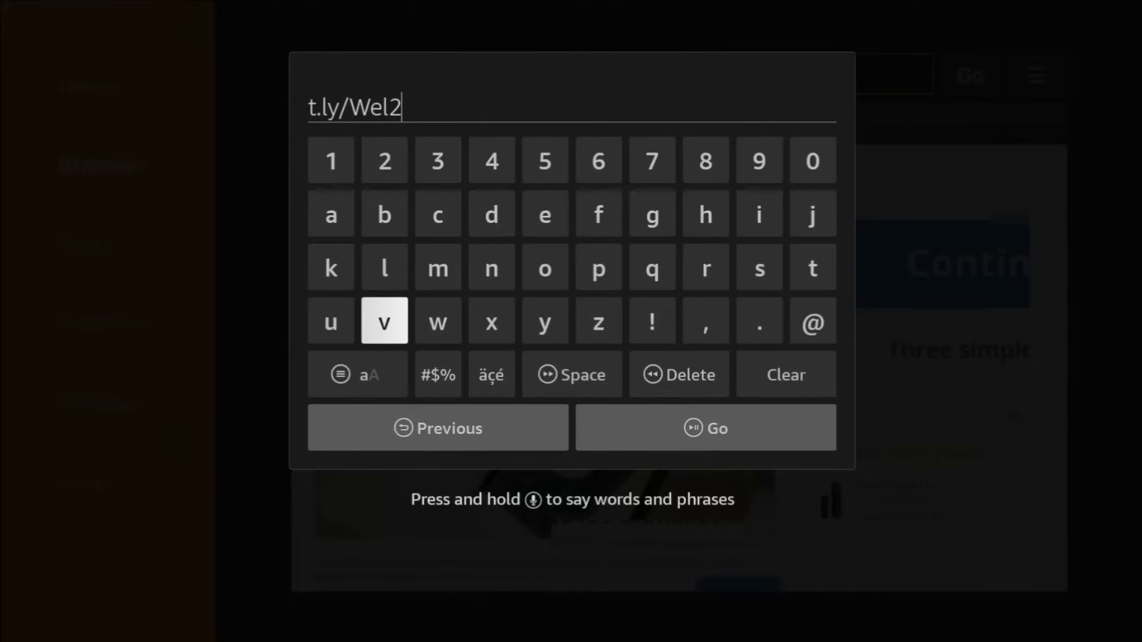
click(357, 375)
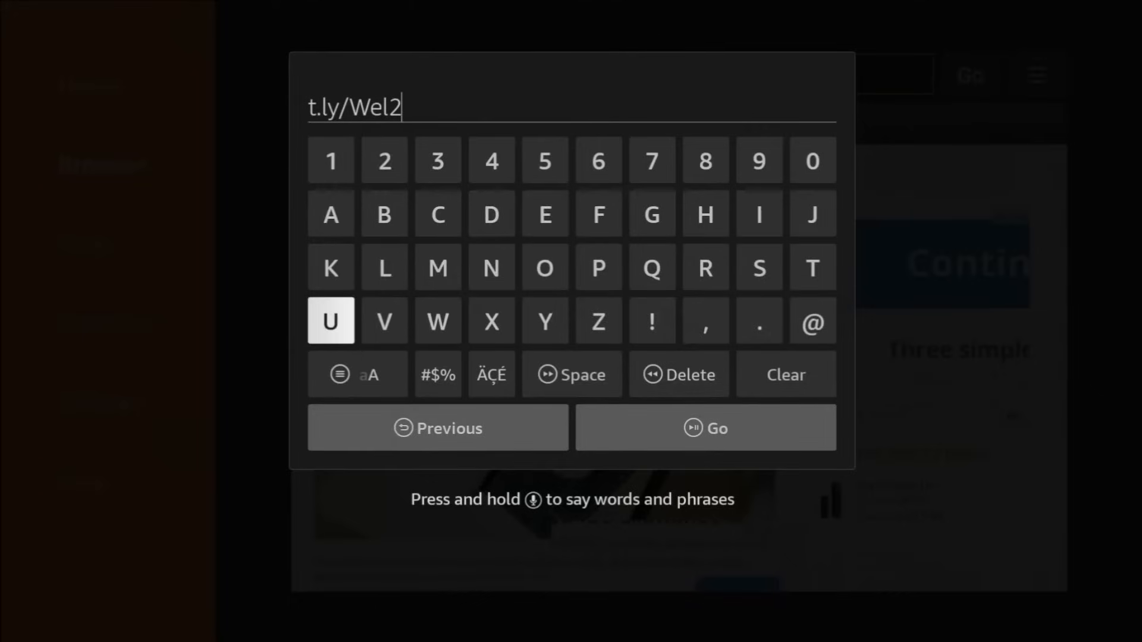
click(437, 320)
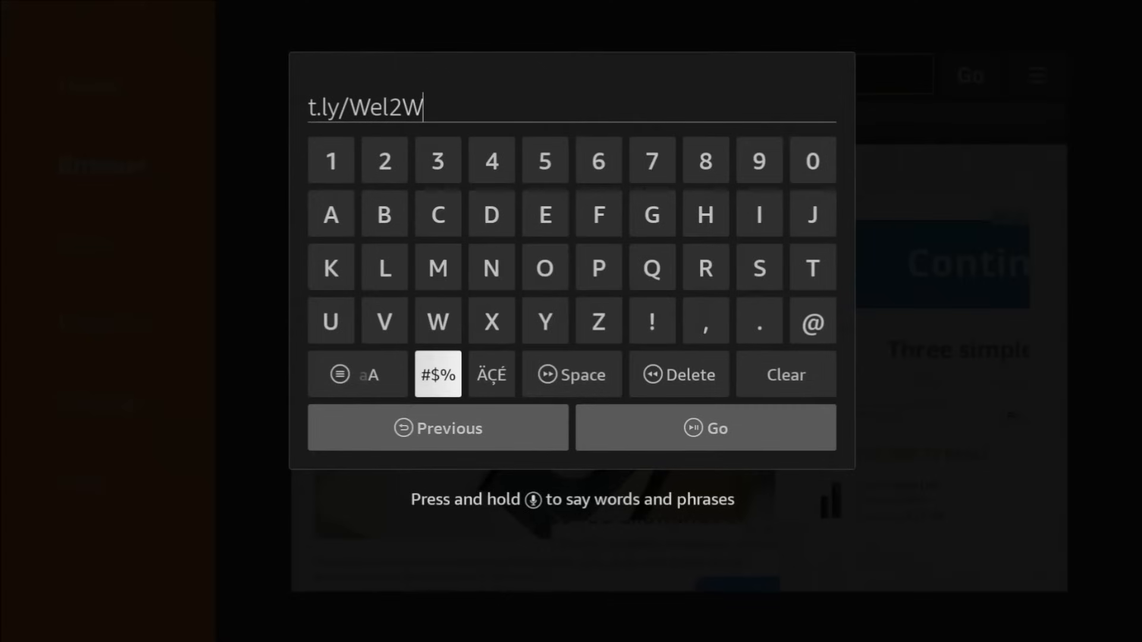
mouse_move(703, 427)
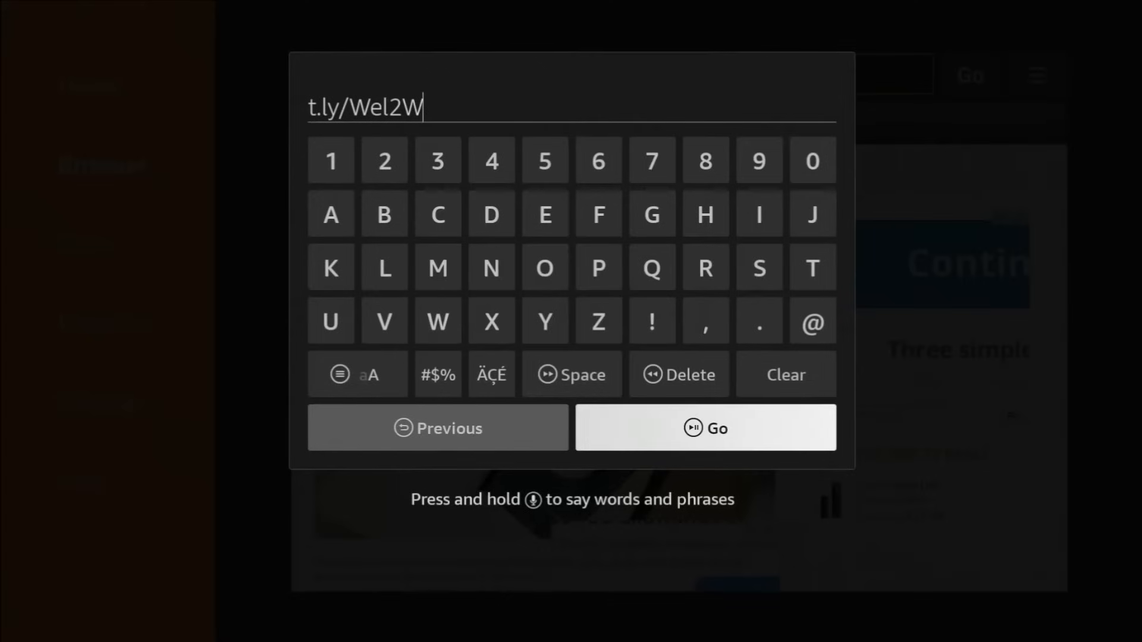
click(703, 427)
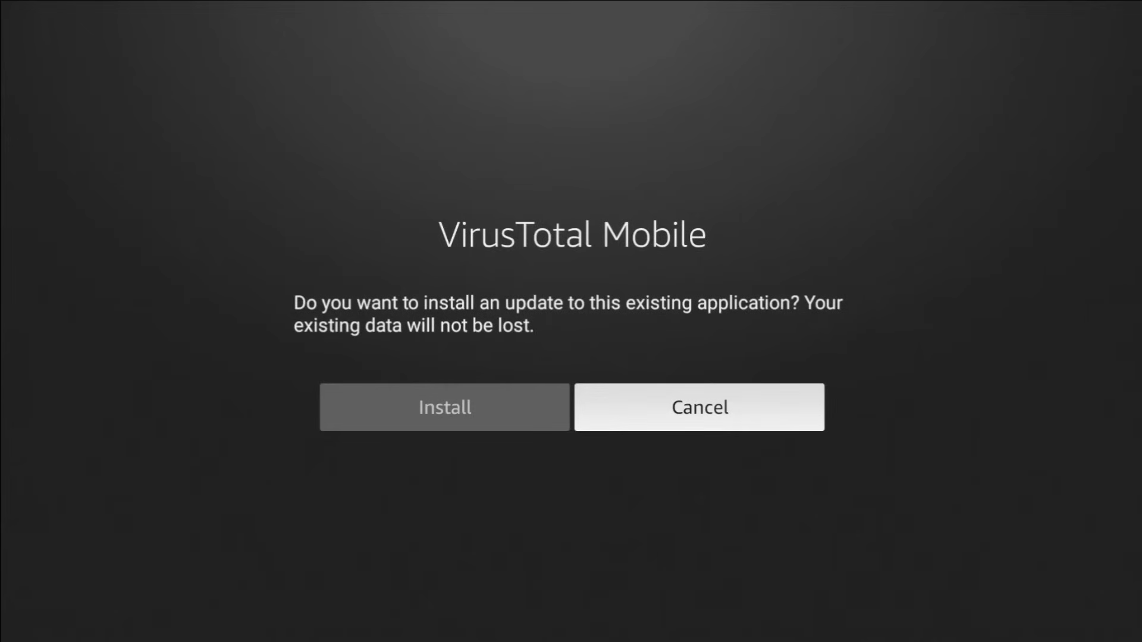
mouse_move(444, 407)
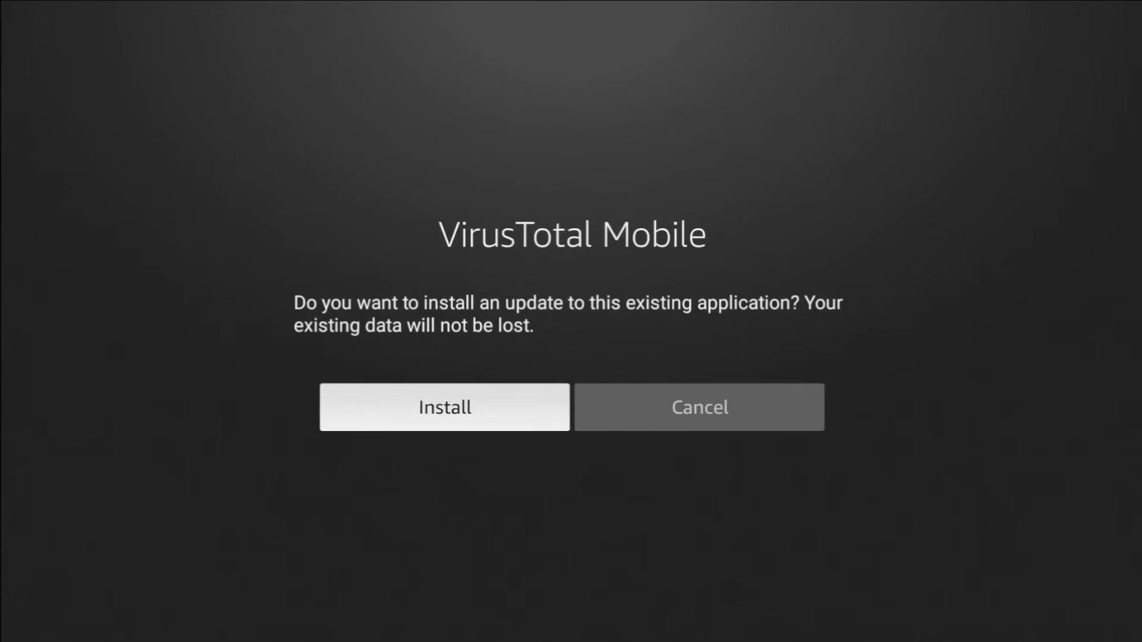
Step: Install the VirusTotal Mobile update, then delete the downloaded APK from Downloader
click(444, 406)
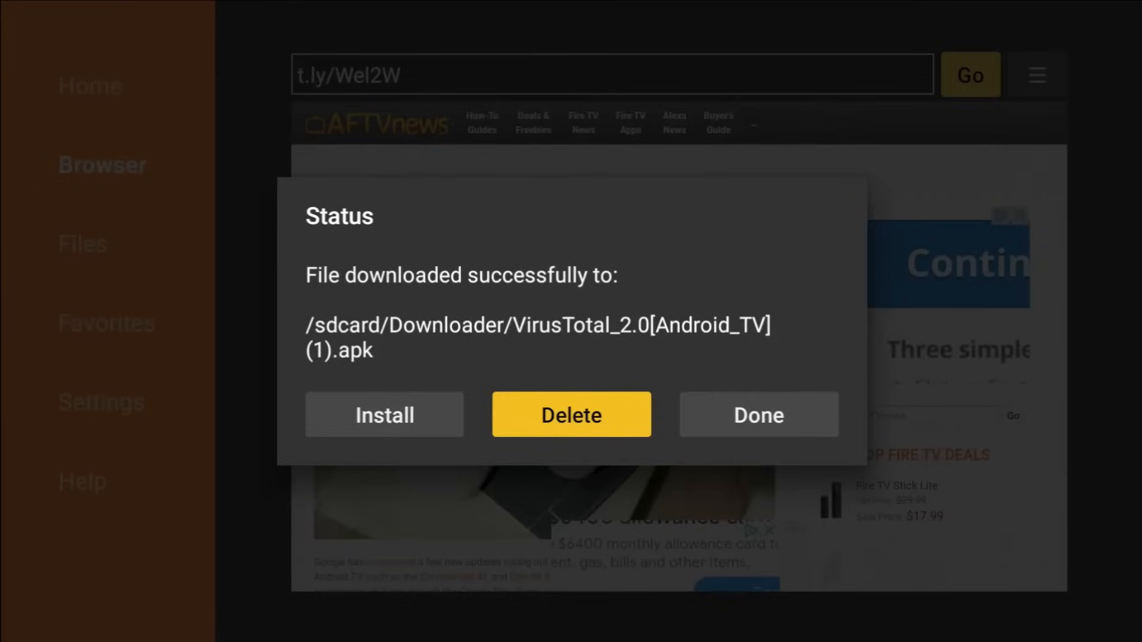
click(571, 414)
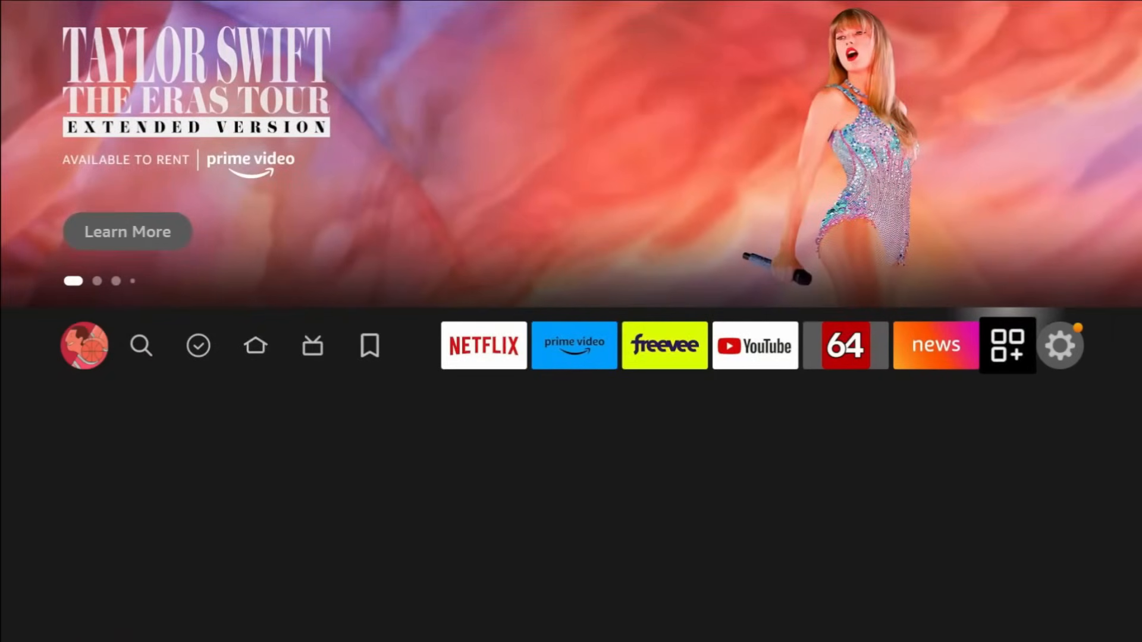
Step: Return to the Fire TV home screen with the app row showing
click(1007, 345)
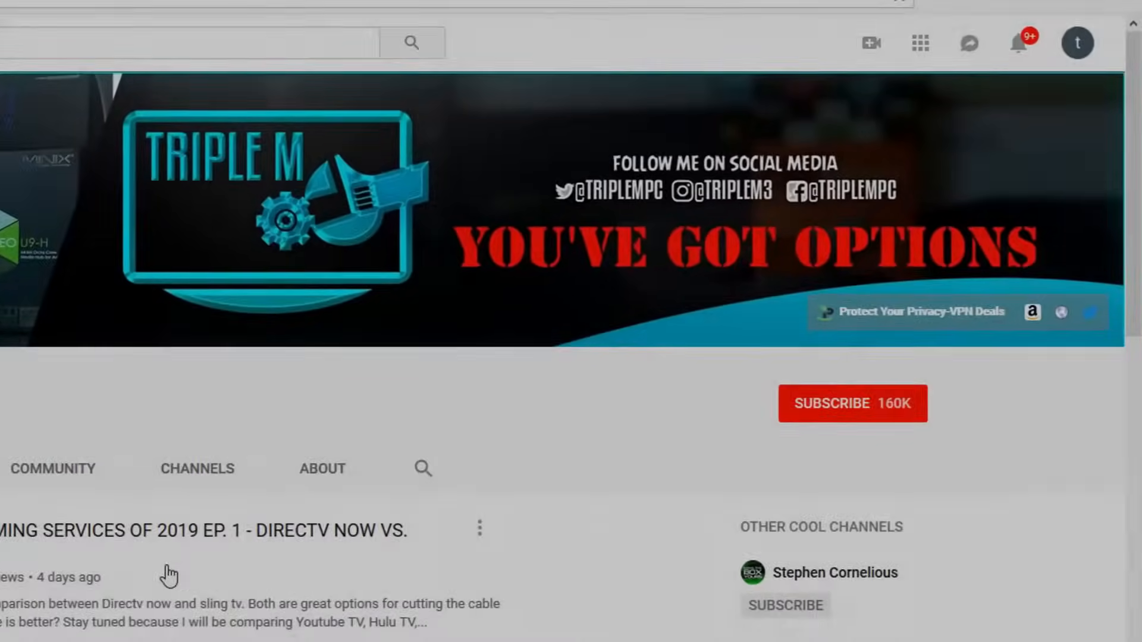
Step: Subscribe to the Triple M YouTube channel
click(852, 404)
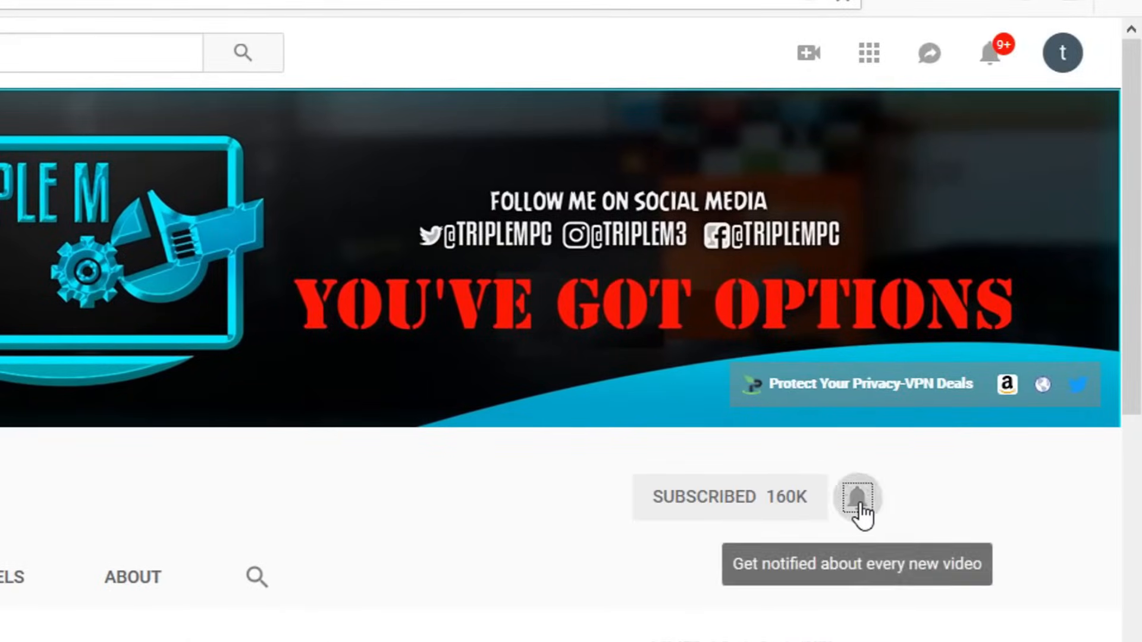